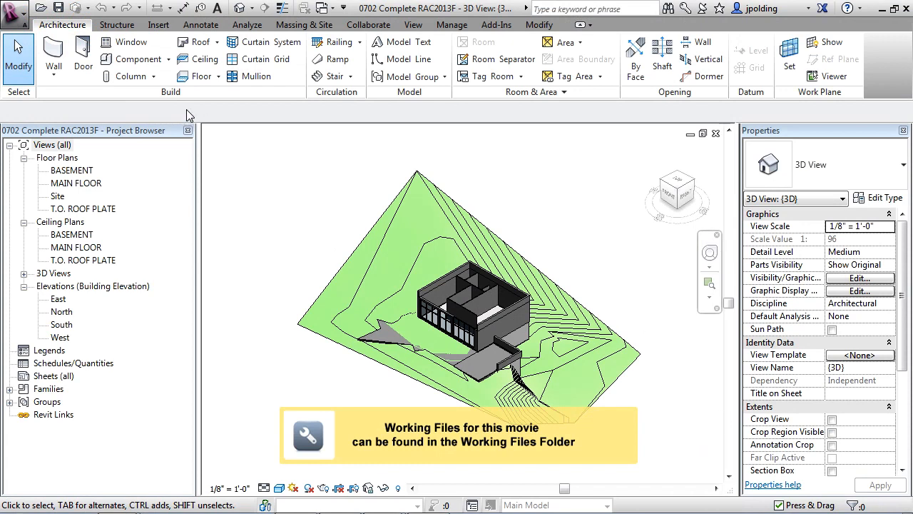
# Show the BASEMENT floor plan and select the stair's handrail railing
pyautogui.doubleClick(72, 169)
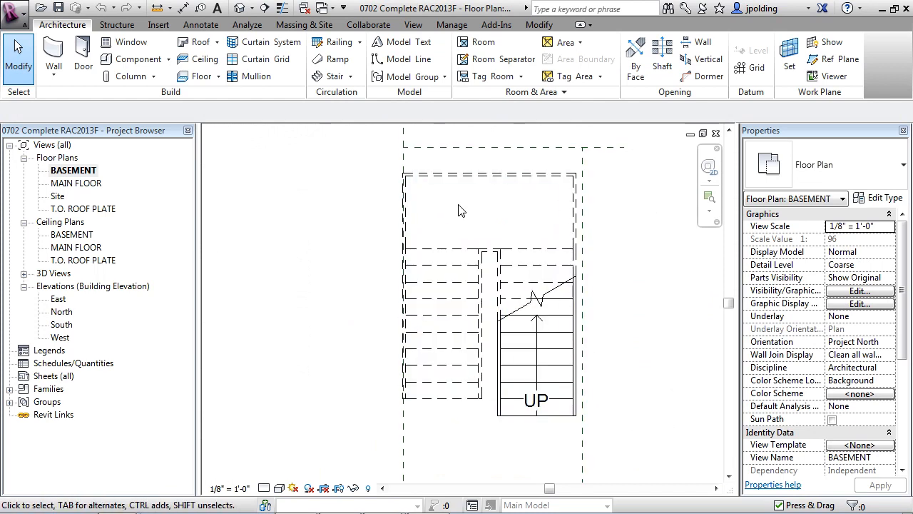
pyautogui.click(537, 394)
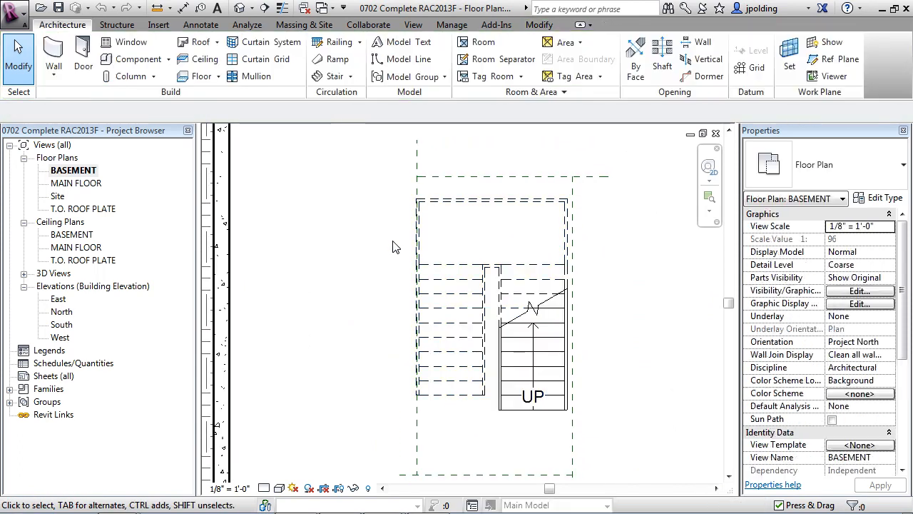
pyautogui.click(531, 335)
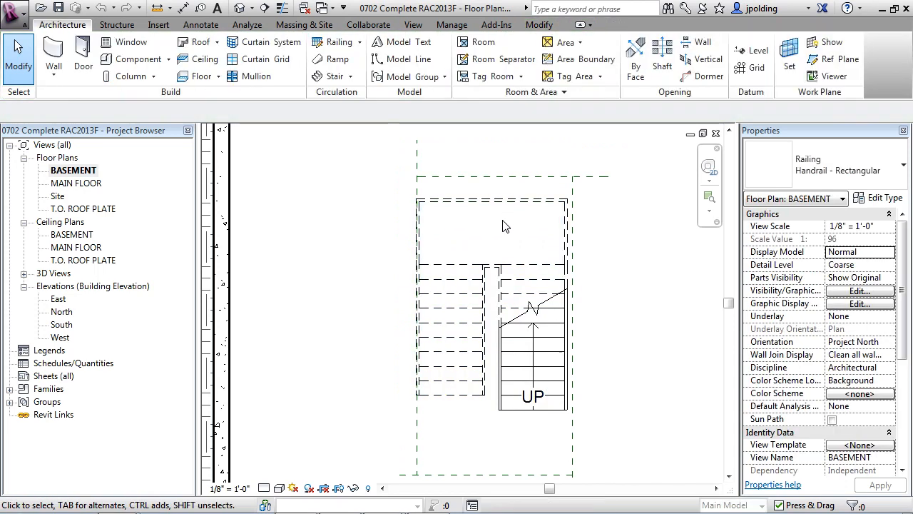
pyautogui.moveTo(521, 211)
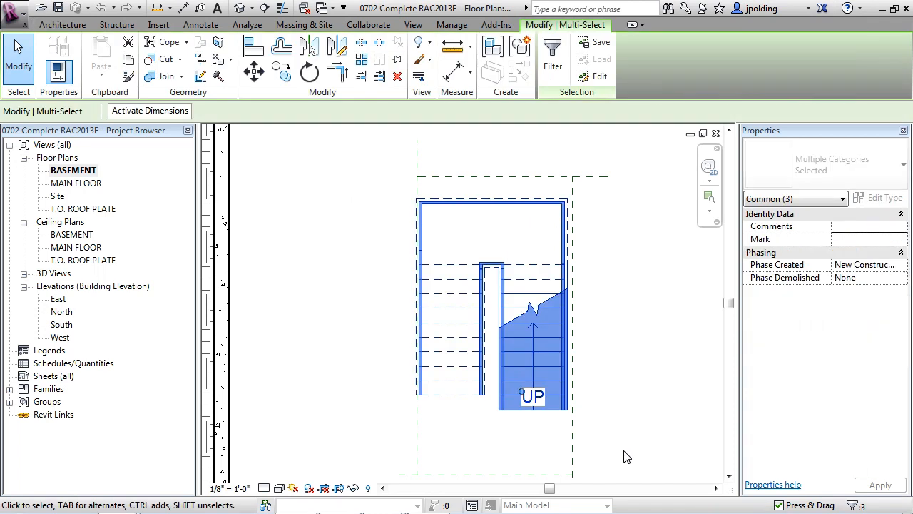
pyautogui.moveTo(254, 71)
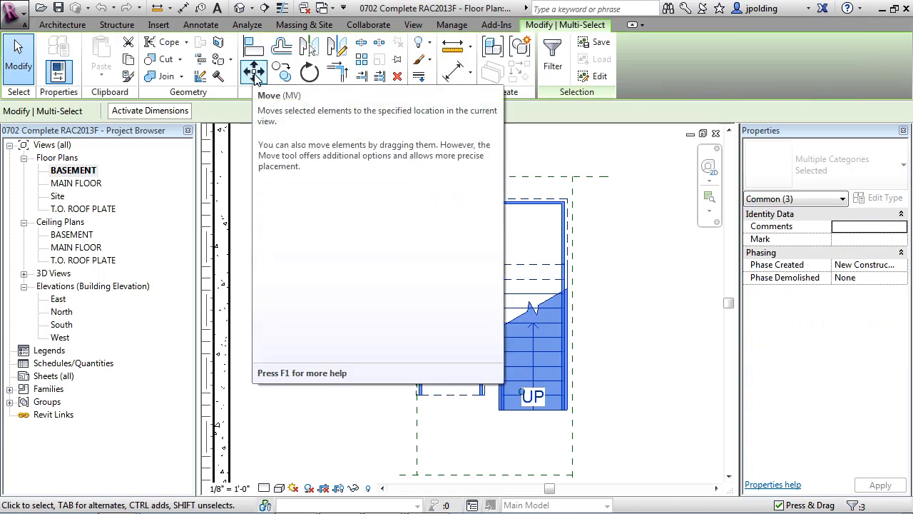
# Move the selected stair and railings to the left with the Move command
pyautogui.click(254, 72)
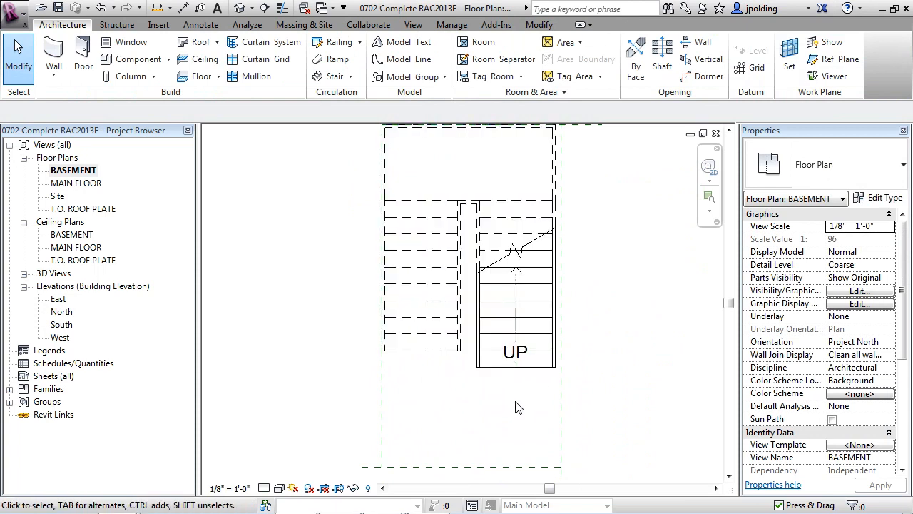
pyautogui.moveTo(457, 377)
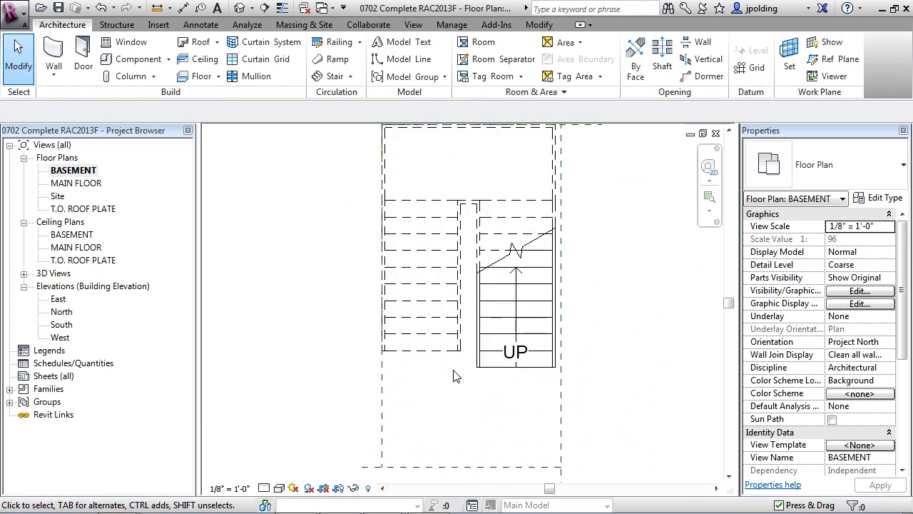
pyautogui.moveTo(411, 368)
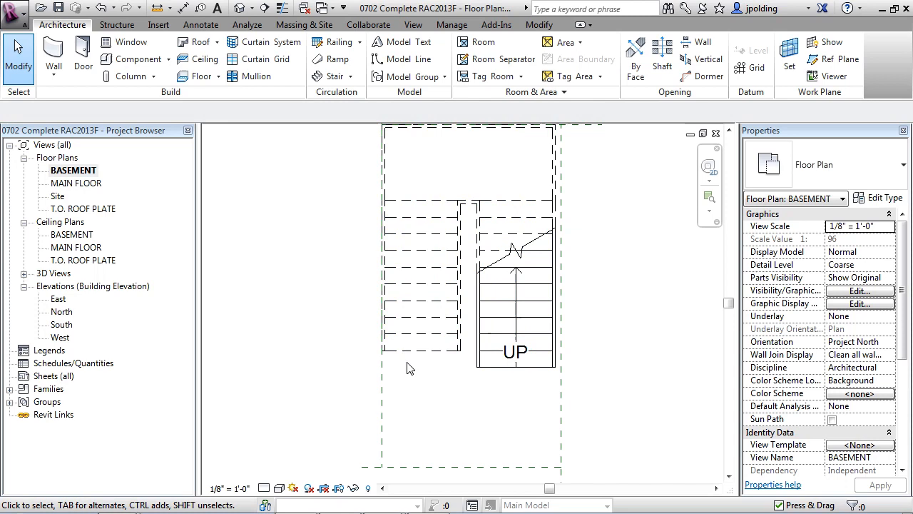
# Select the basement stair alone, showing its 21-riser properties
pyautogui.click(517, 285)
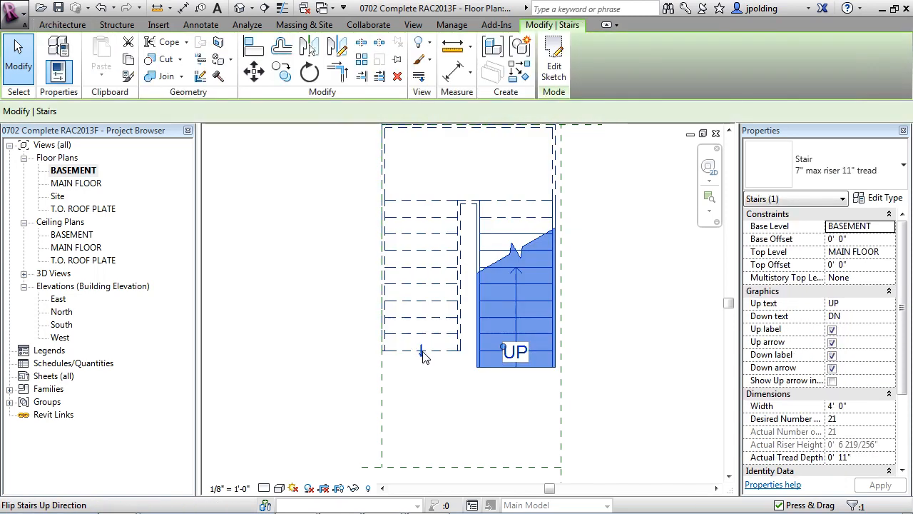
pyautogui.moveTo(434, 351)
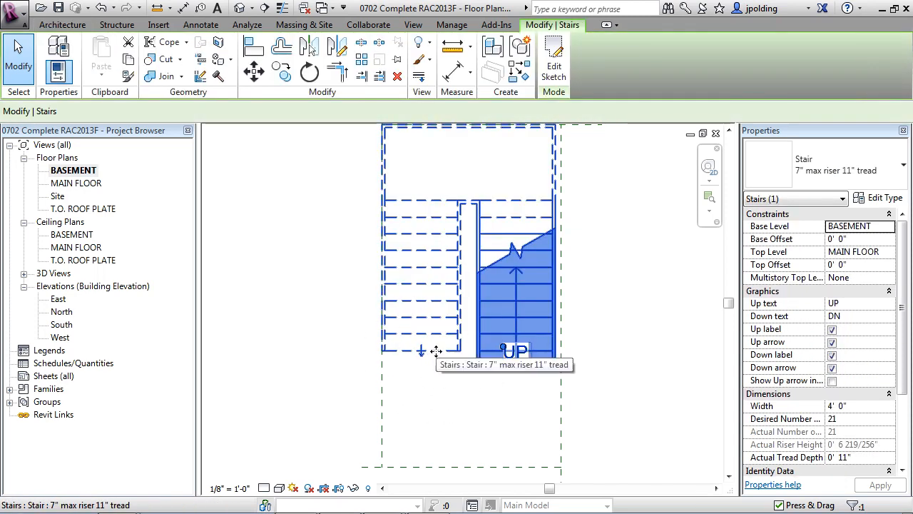
pyautogui.click(438, 354)
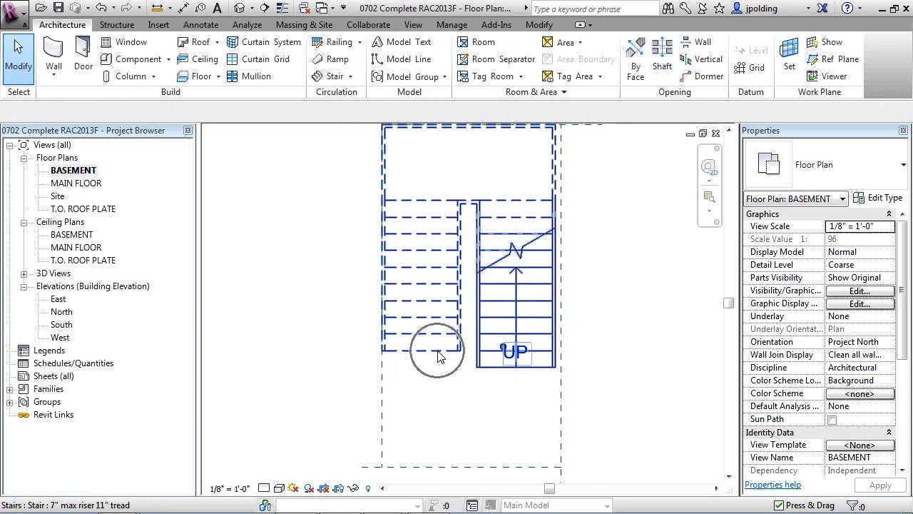
pyautogui.click(517, 285)
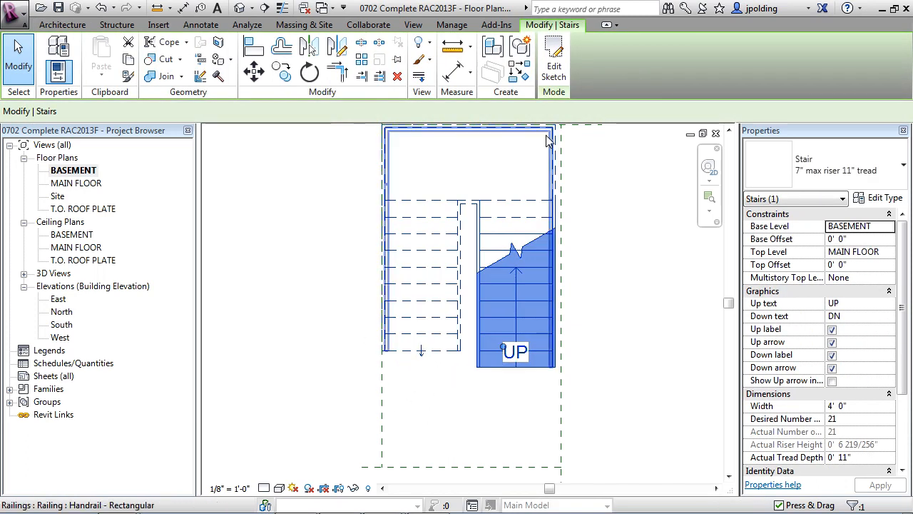
pyautogui.moveTo(554, 60)
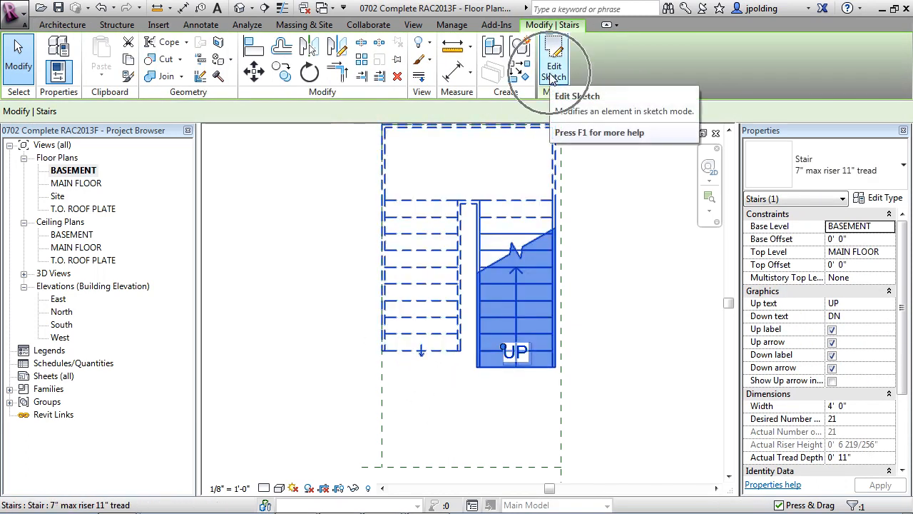
# Enter Edit Sketch for the stair and pick a riser line to shift the run
pyautogui.click(554, 60)
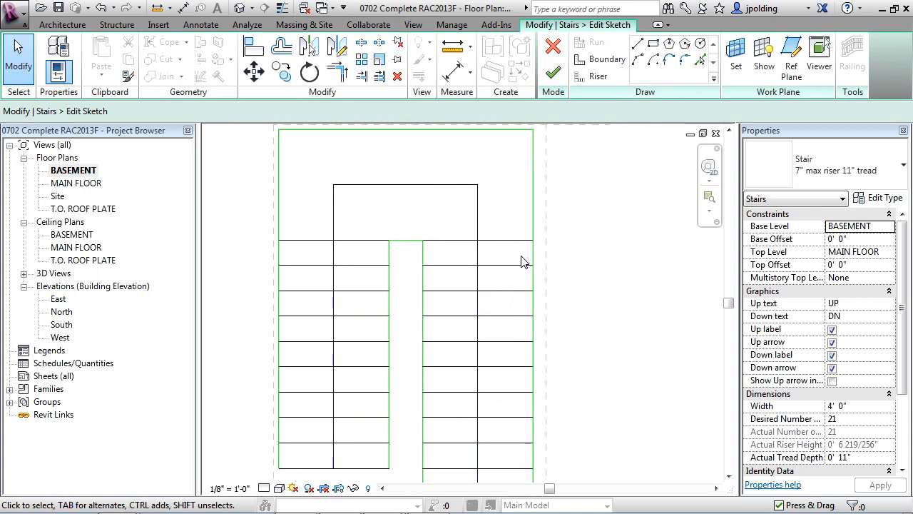
pyautogui.moveTo(535, 256)
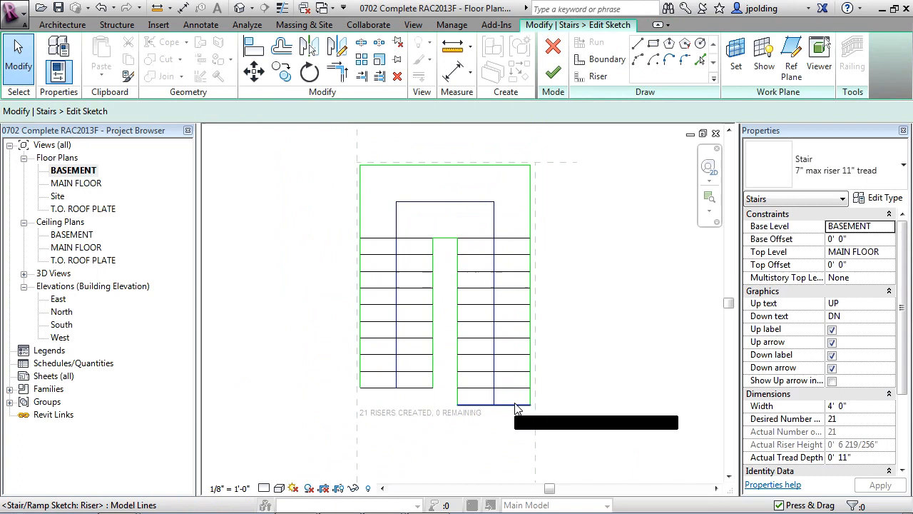
pyautogui.click(494, 374)
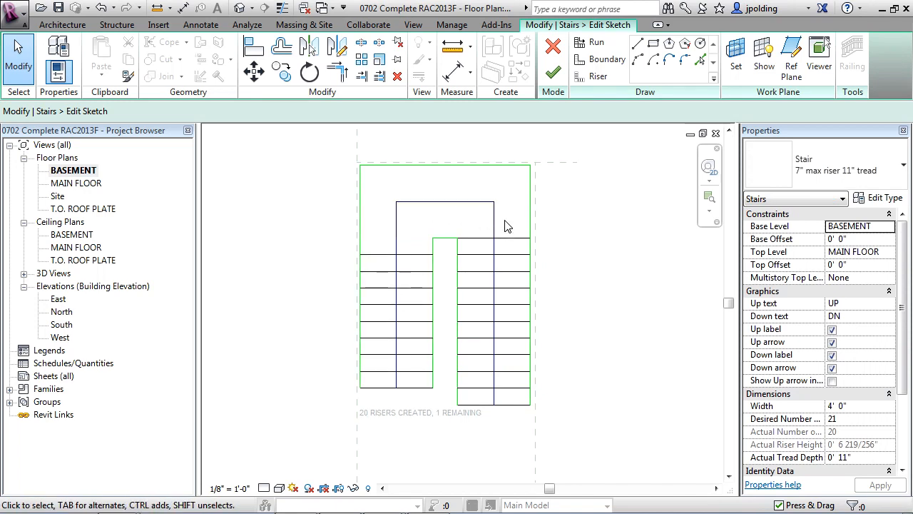
pyautogui.moveTo(419, 254)
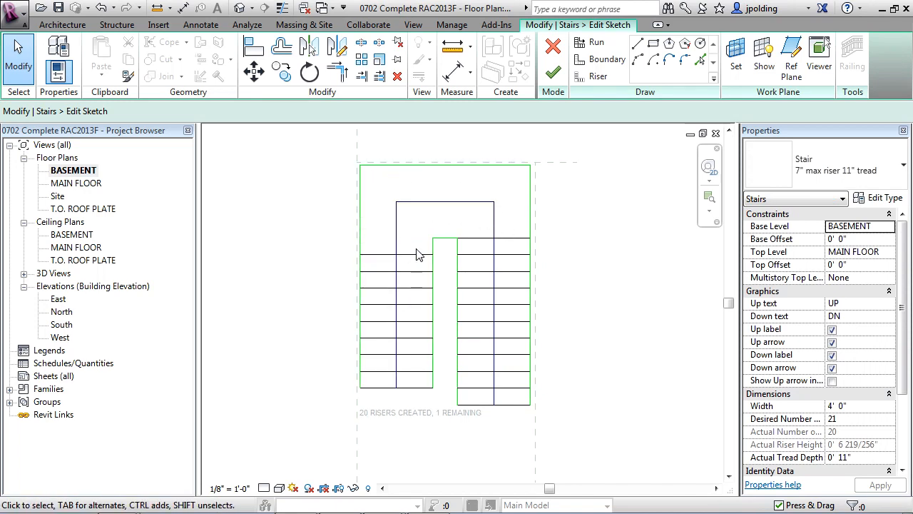
# Select the sketch's bottom riser line to reposition it toward 21 risers
pyautogui.click(406, 256)
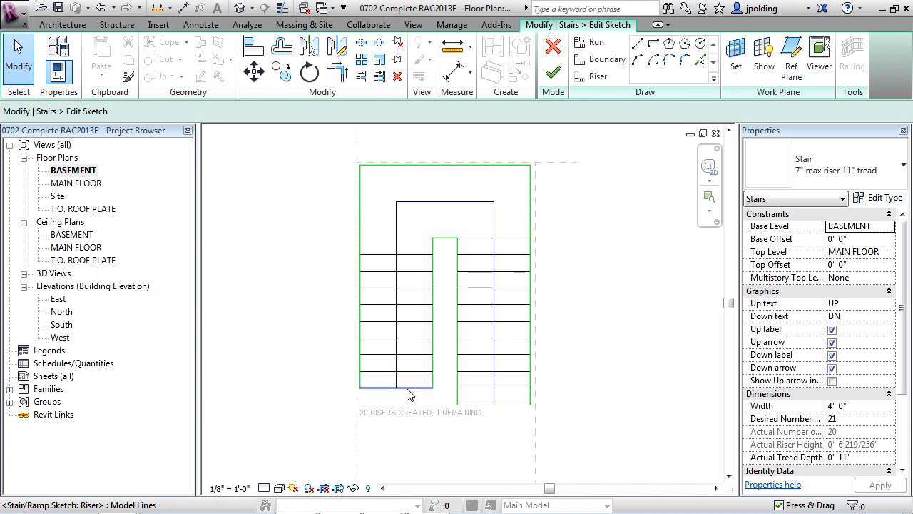
pyautogui.click(396, 408)
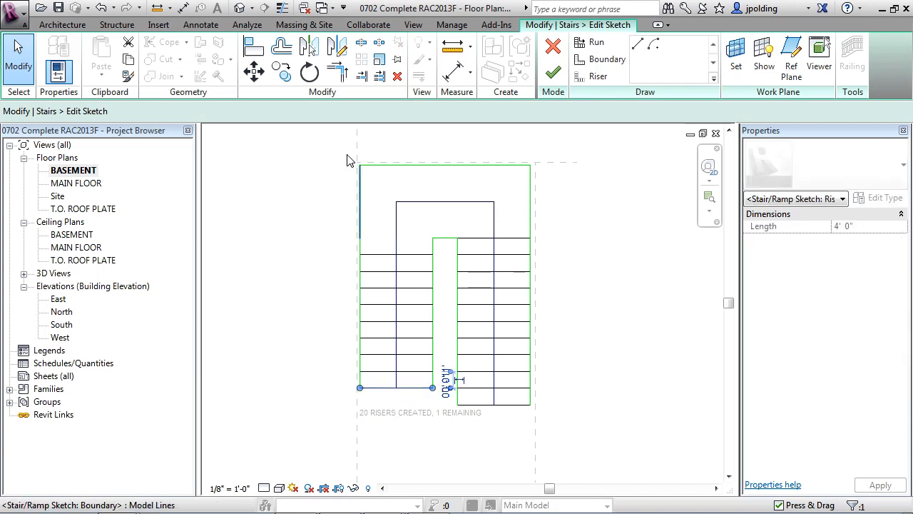
pyautogui.moveTo(277, 72)
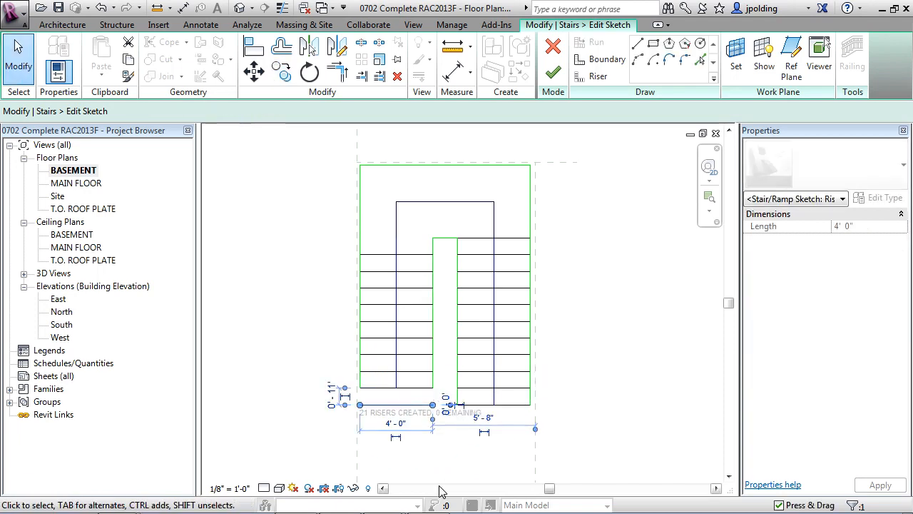
pyautogui.moveTo(414, 459)
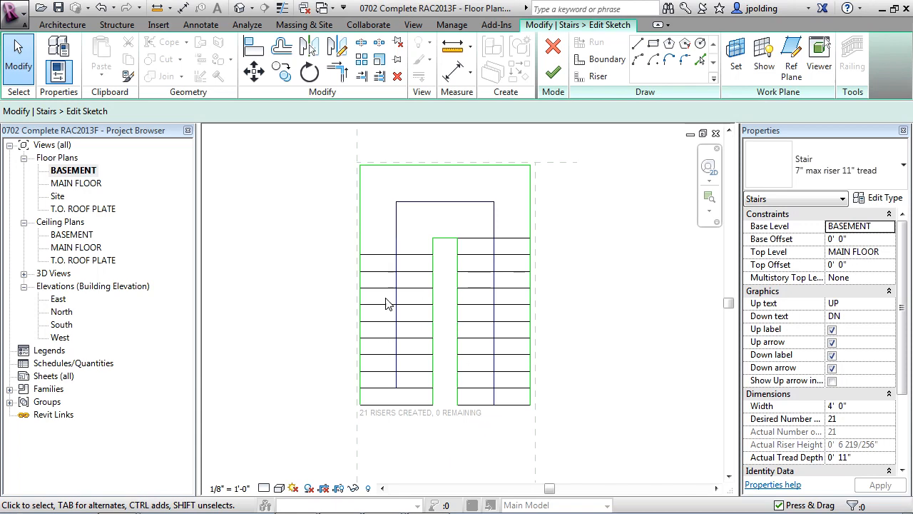
pyautogui.moveTo(480, 220)
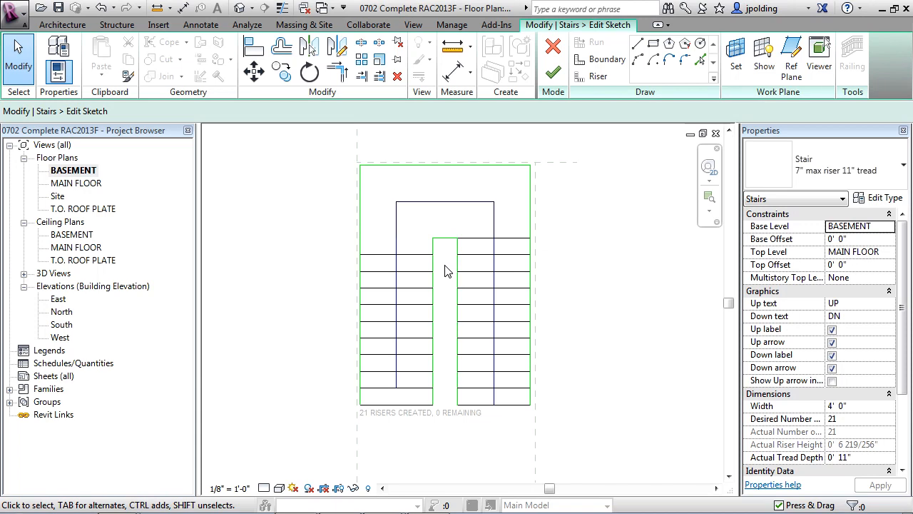
pyautogui.moveTo(479, 225)
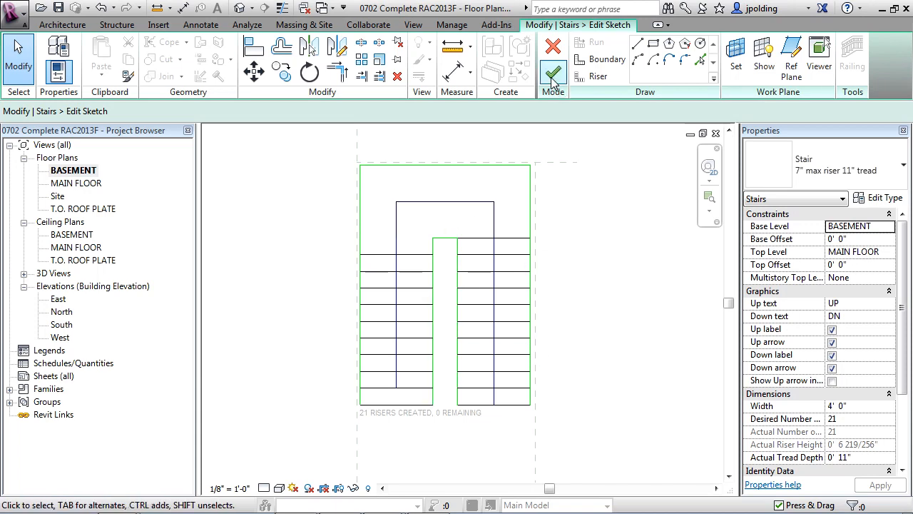
pyautogui.moveTo(551, 72)
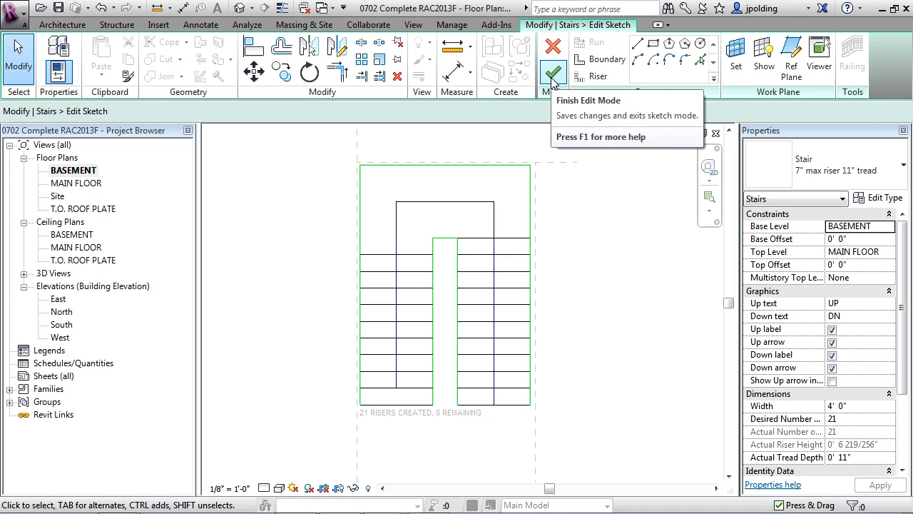
# Finish Edit Mode so the revised 21-riser stair shows in the basement plan
pyautogui.click(551, 55)
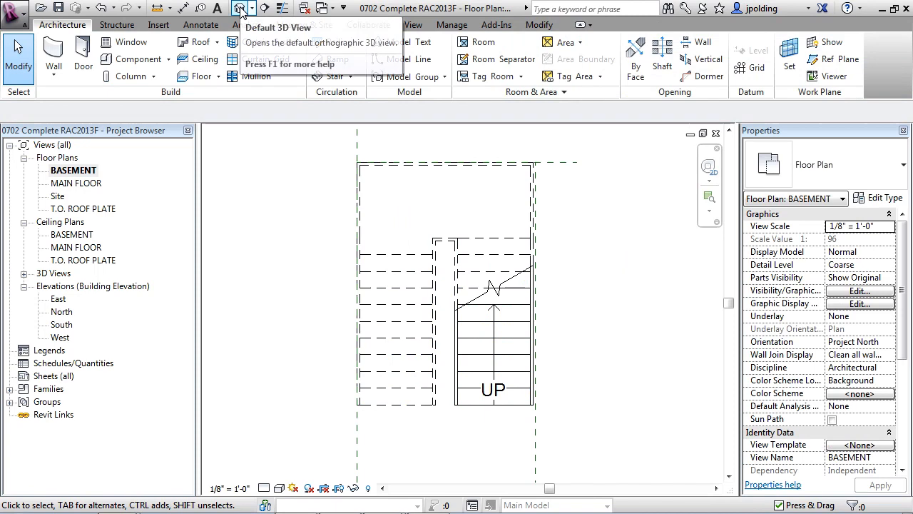
# Switch to the default 3D view of the building
pyautogui.click(240, 9)
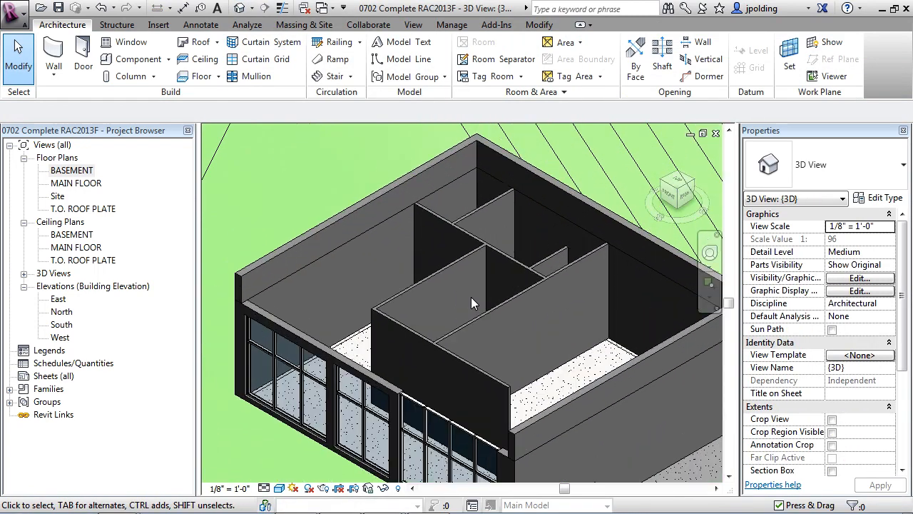
pyautogui.moveTo(473, 320)
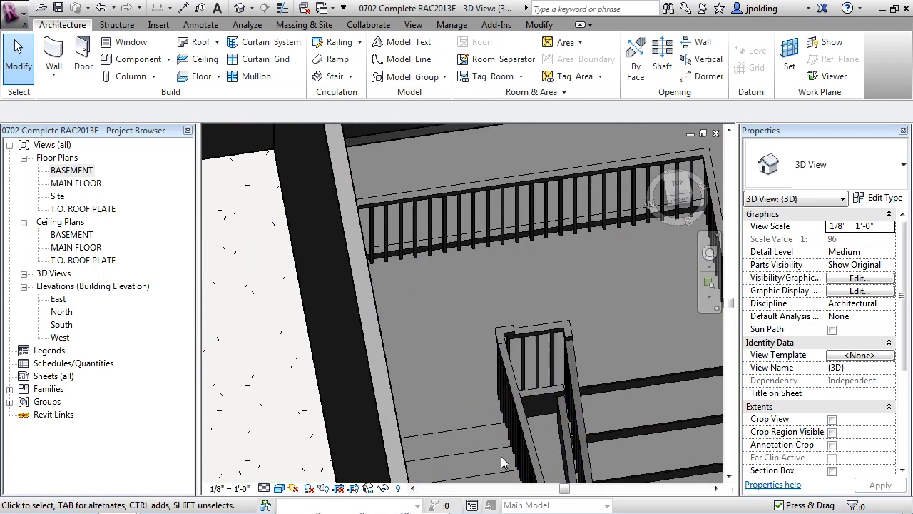
pyautogui.moveTo(482, 411)
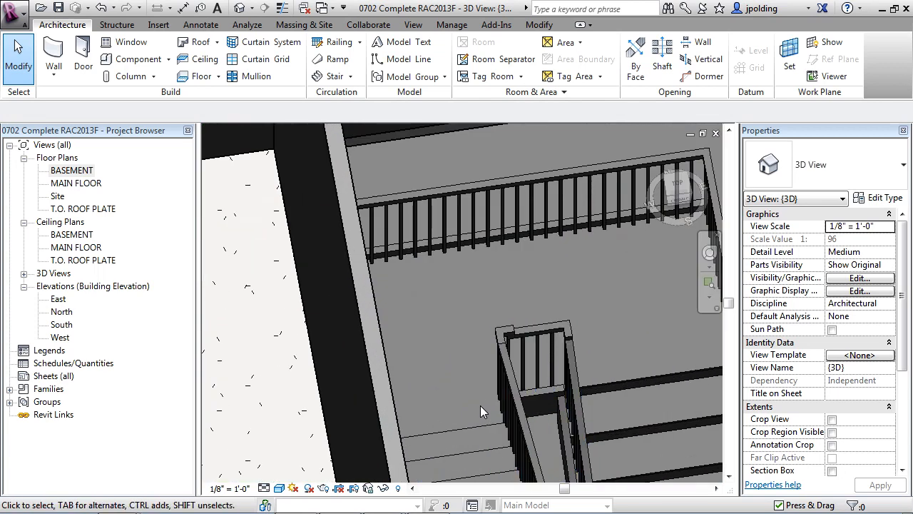
pyautogui.moveTo(539, 288)
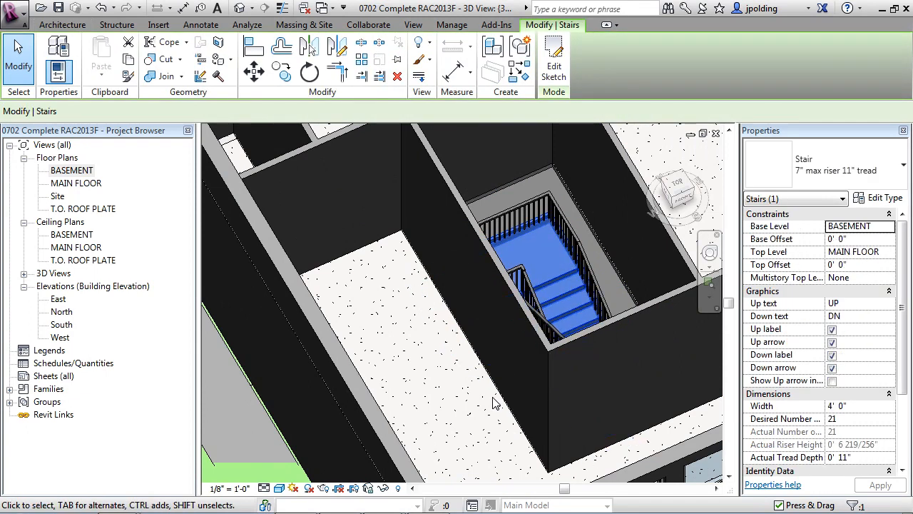
pyautogui.moveTo(385, 491)
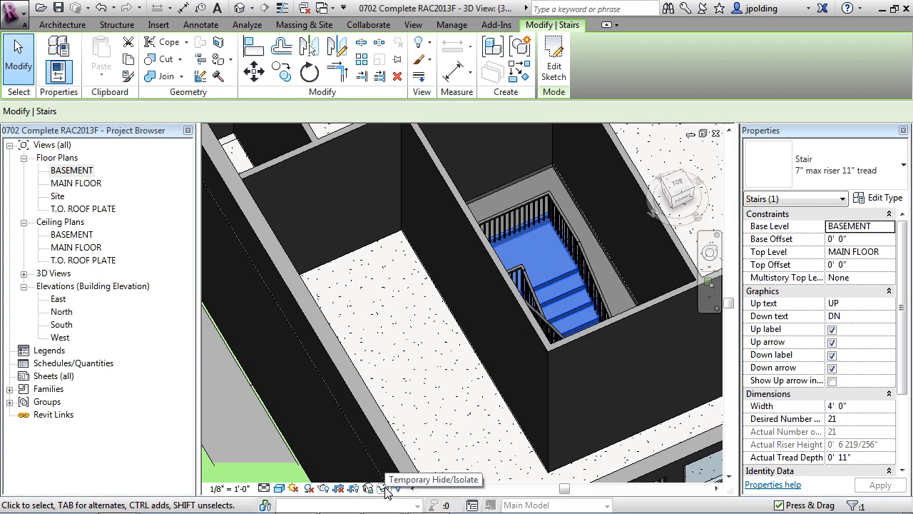
# Isolate the selected stair with Temporary Hide/Isolate > Isolate Element
pyautogui.click(384, 488)
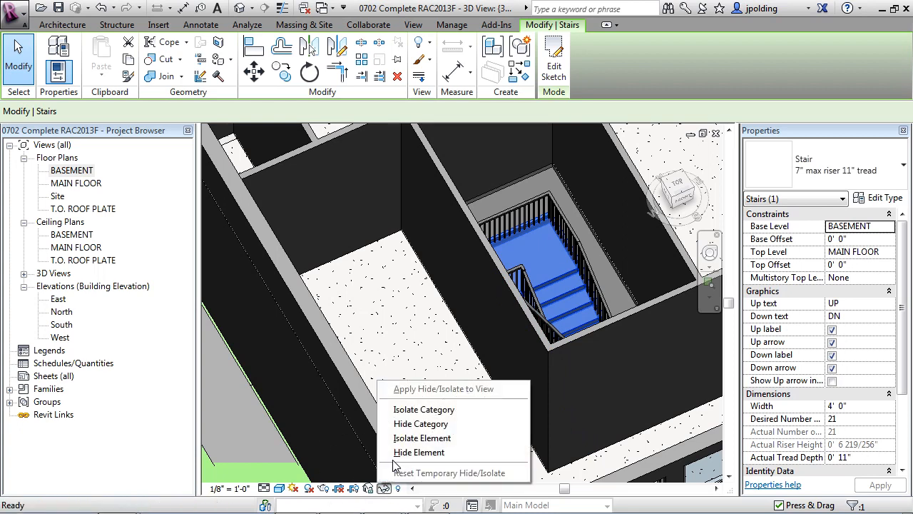
pyautogui.click(423, 437)
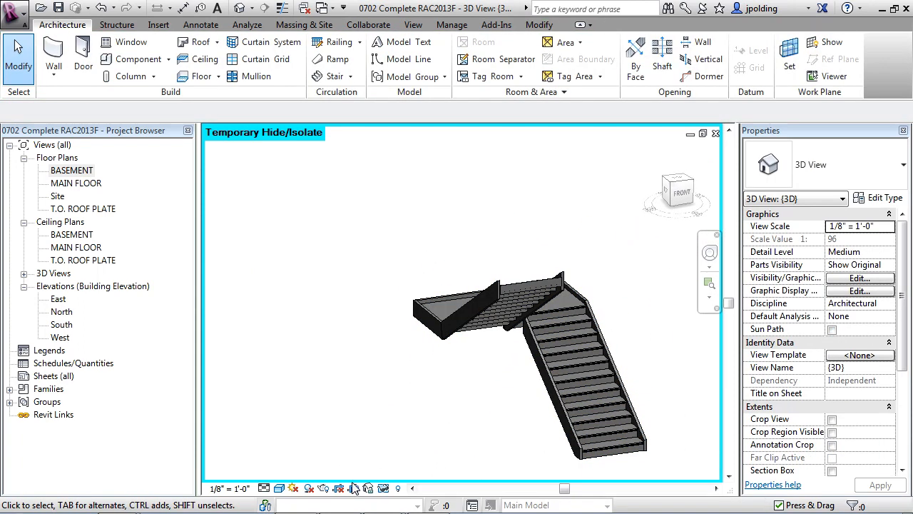
pyautogui.moveTo(379, 490)
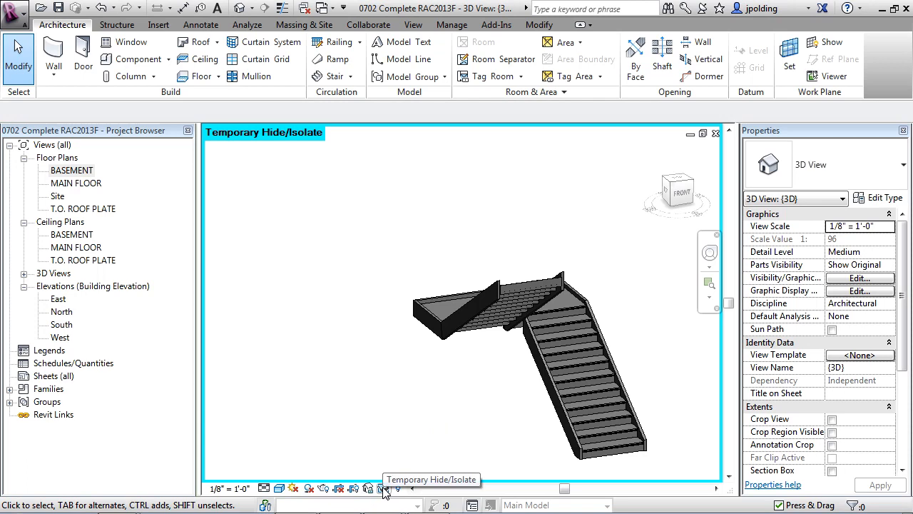